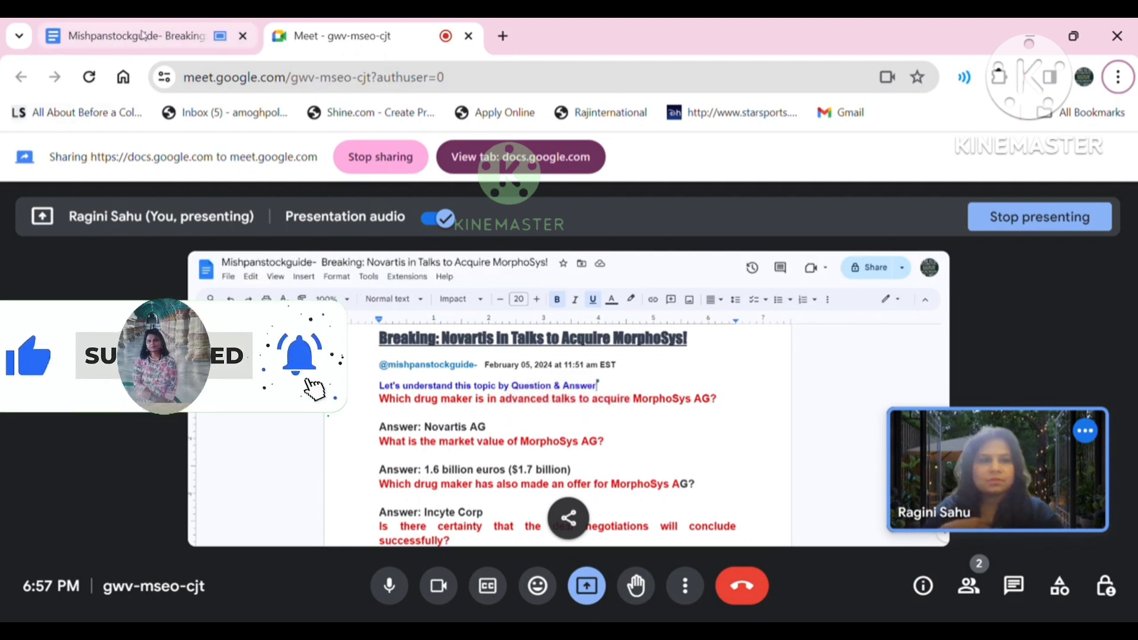
Step: Scroll the shared Q&A through MorphoSys's drugs, research cutbacks and Entresto, then return to Meet
left_click(138, 35)
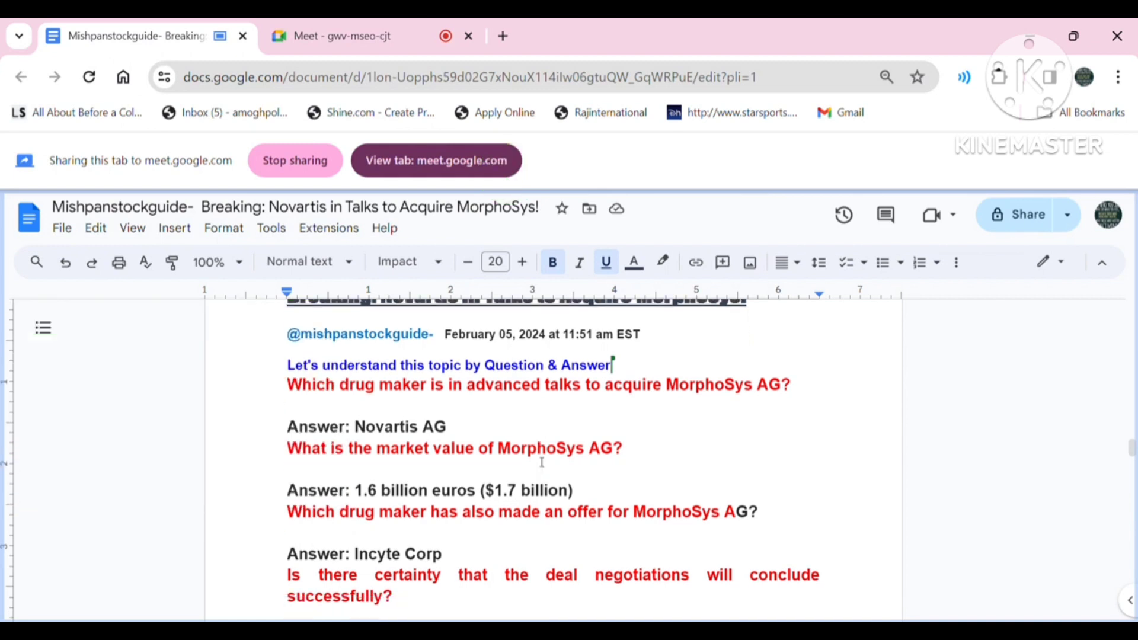
scroll("down", 3)
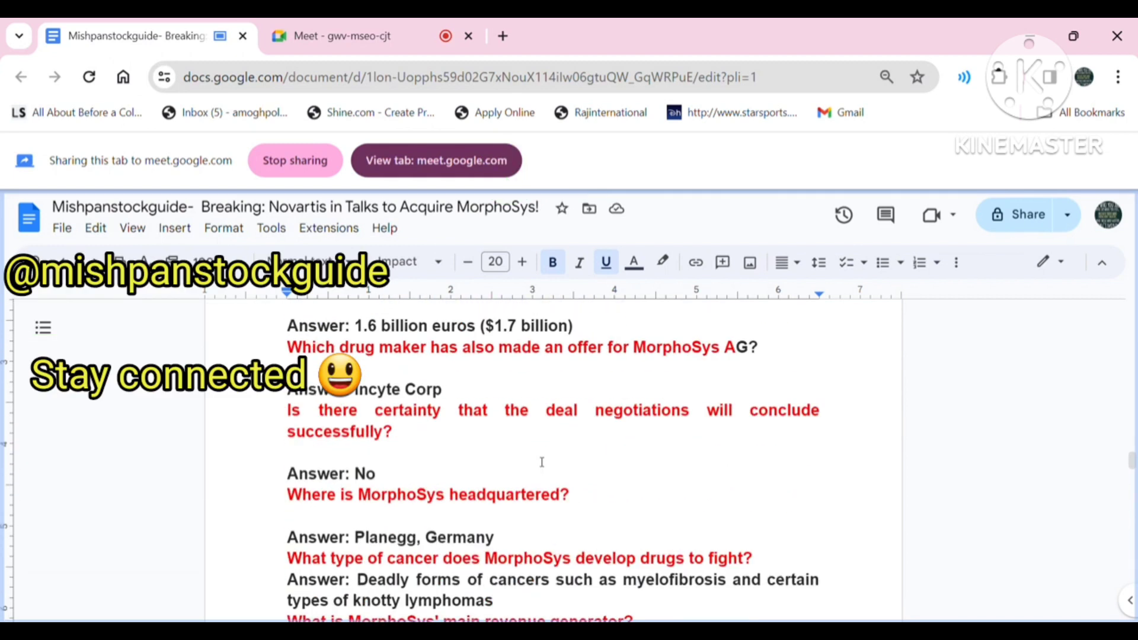
scroll("down", 3)
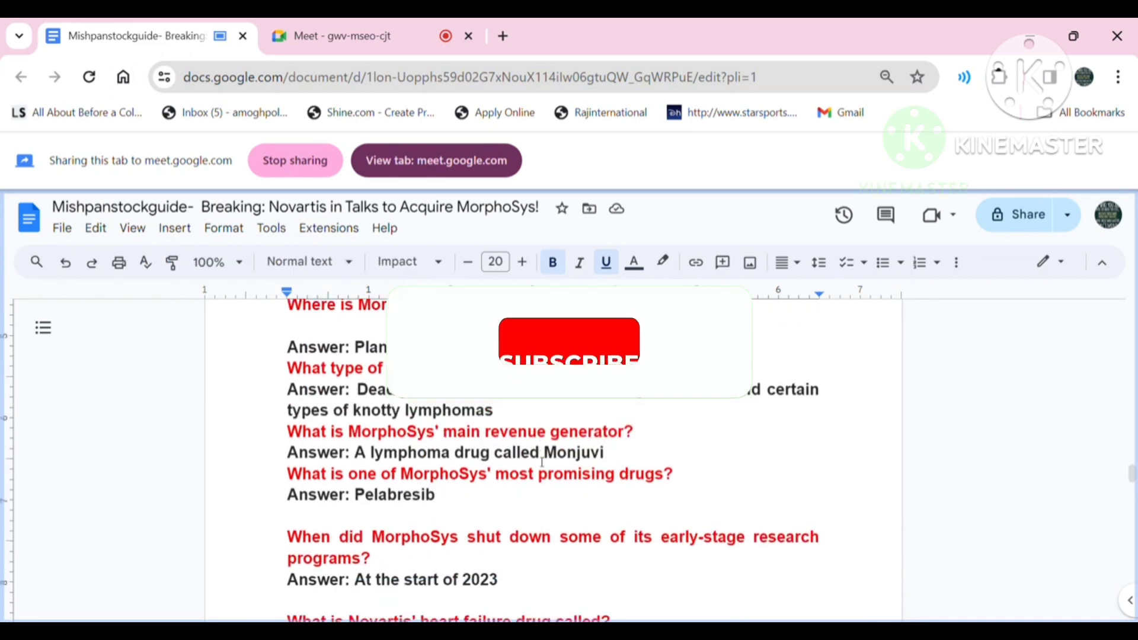
left_click(342, 36)
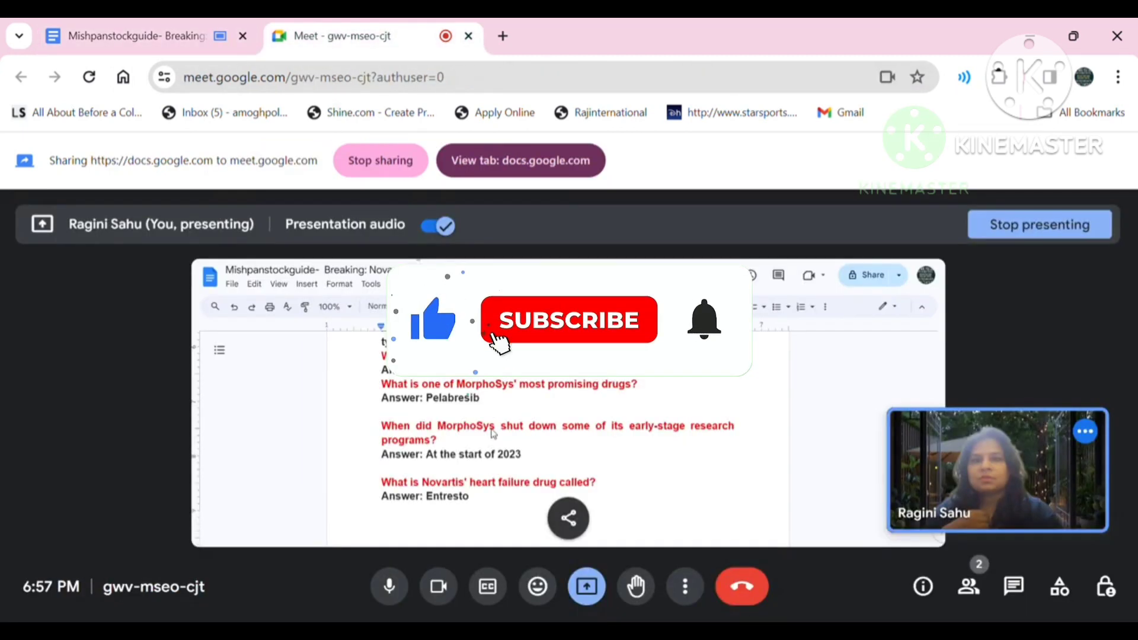